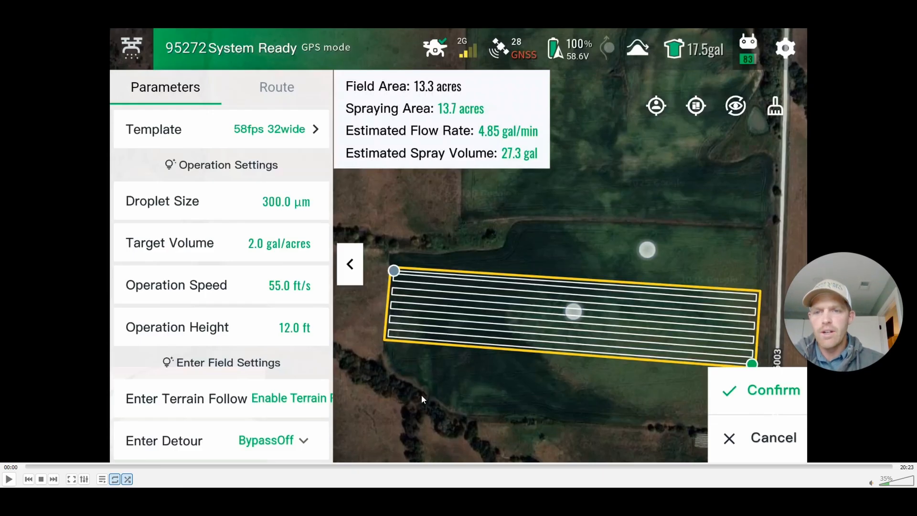
mouse_move(385, 399)
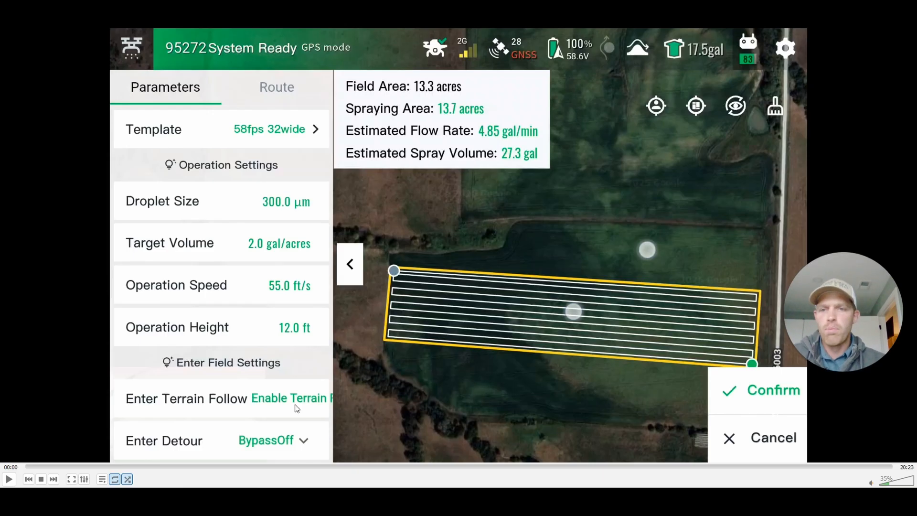
mouse_move(205, 264)
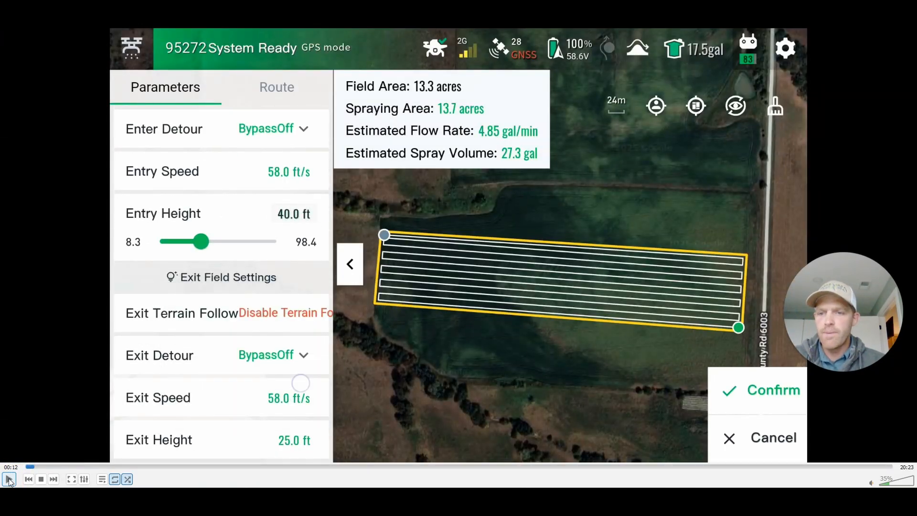
- Check the route plan (32 ft spacing, 13.4 acres, 26.8 gal) and accept the field plan
left_click(8, 479)
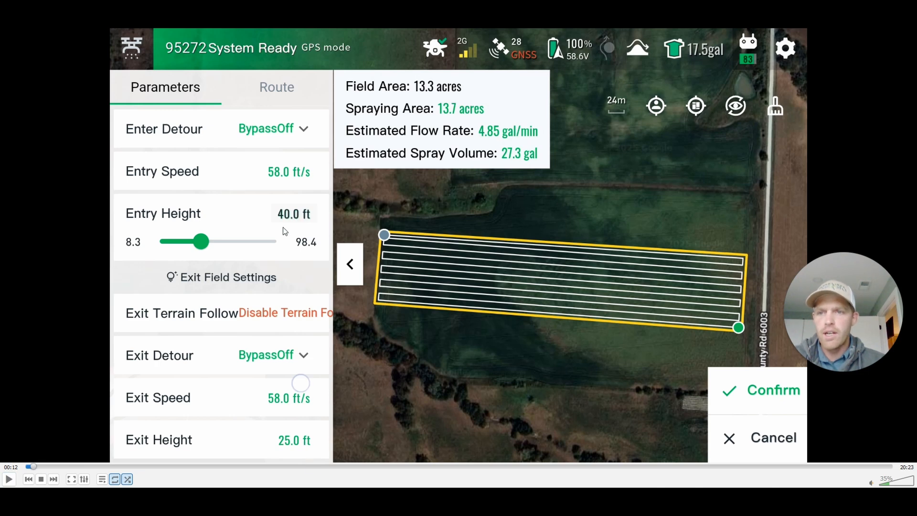
left_click(9, 479)
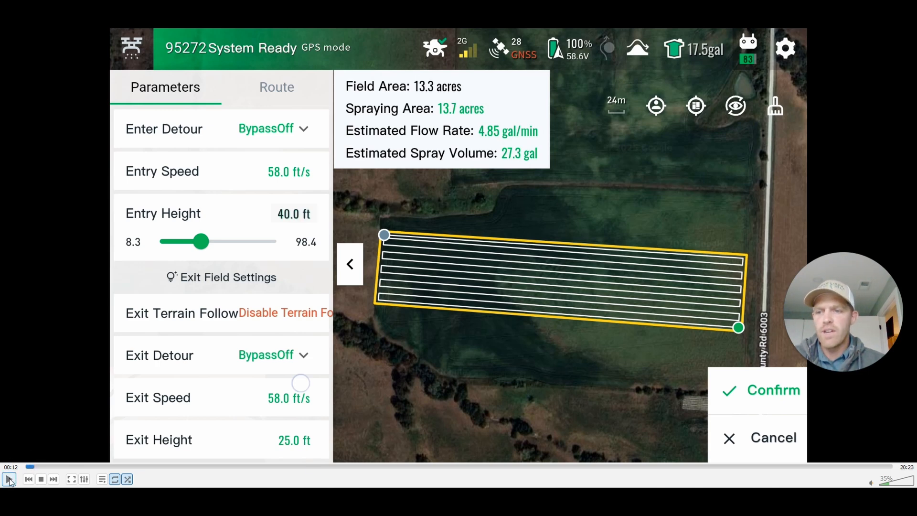
left_click(276, 86)
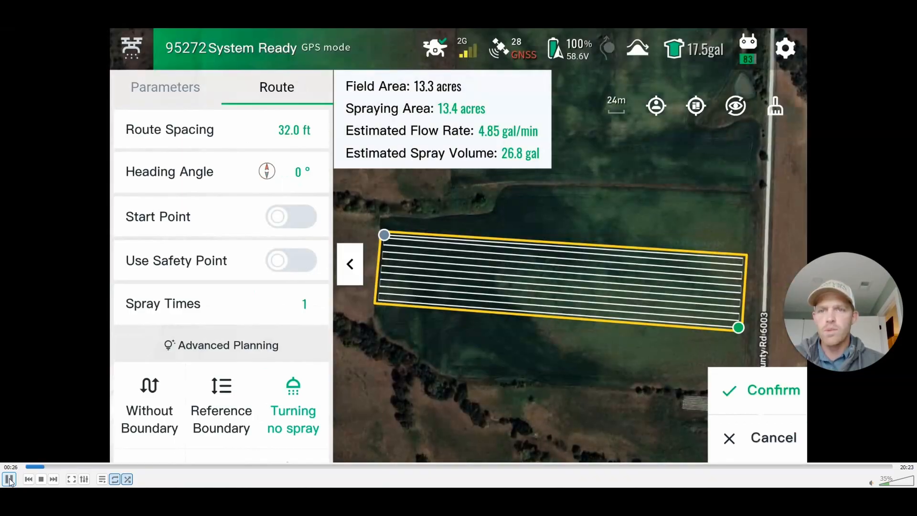
left_click(9, 479)
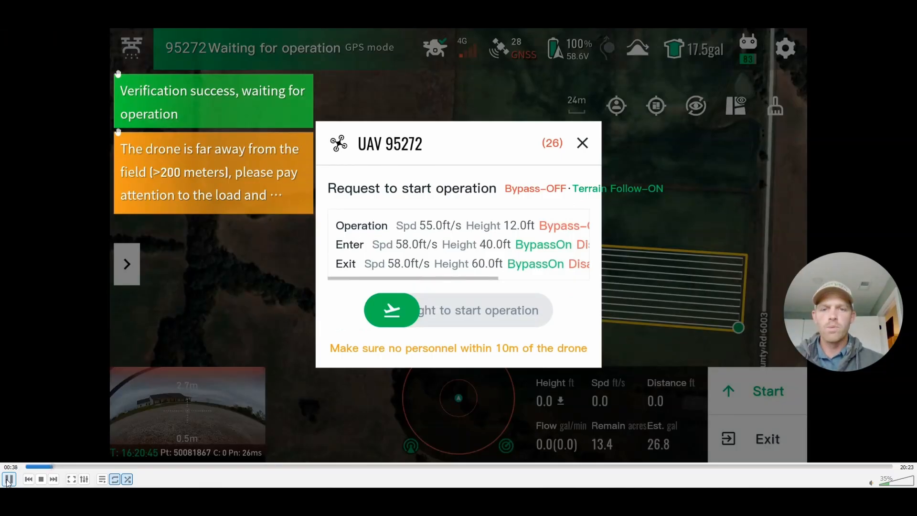
- Start the spray operation and fly the route until the tank empties
left_click(392, 310)
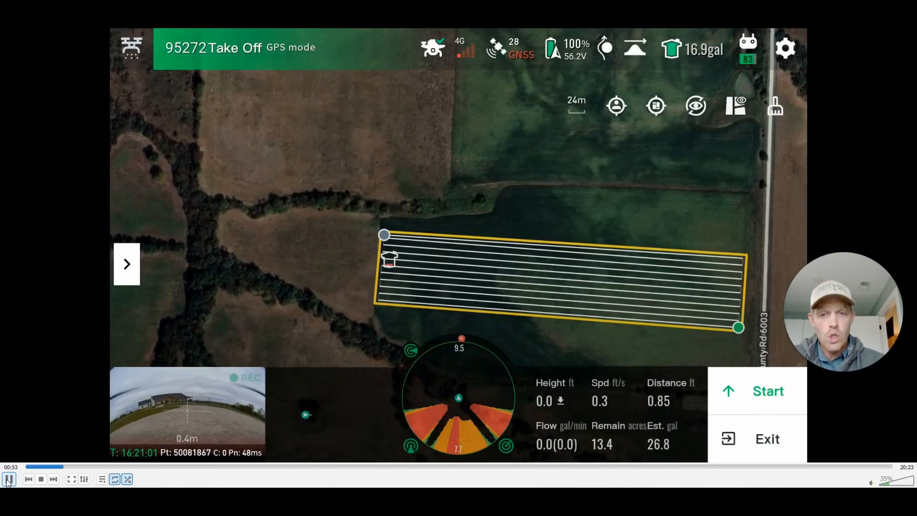
left_click(768, 391)
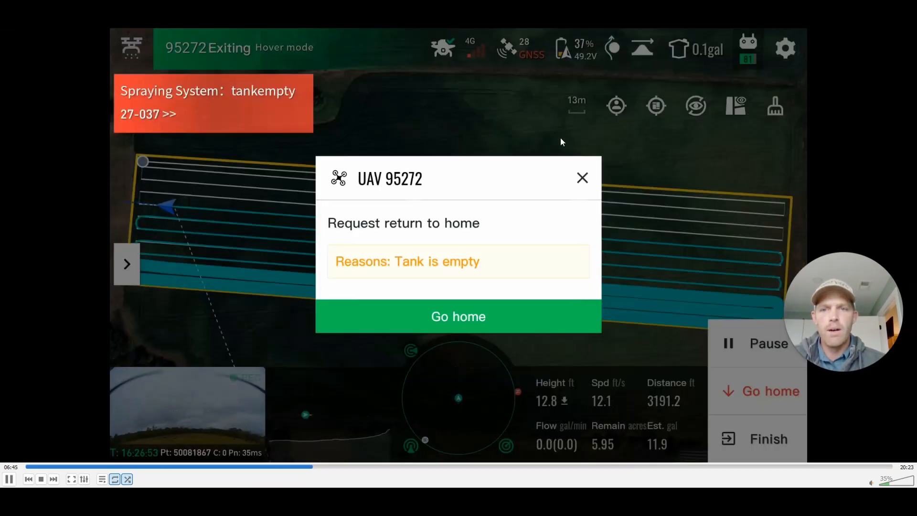
- Send the drone home, then exit to the field list showing 'north test' operating
left_click(458, 316)
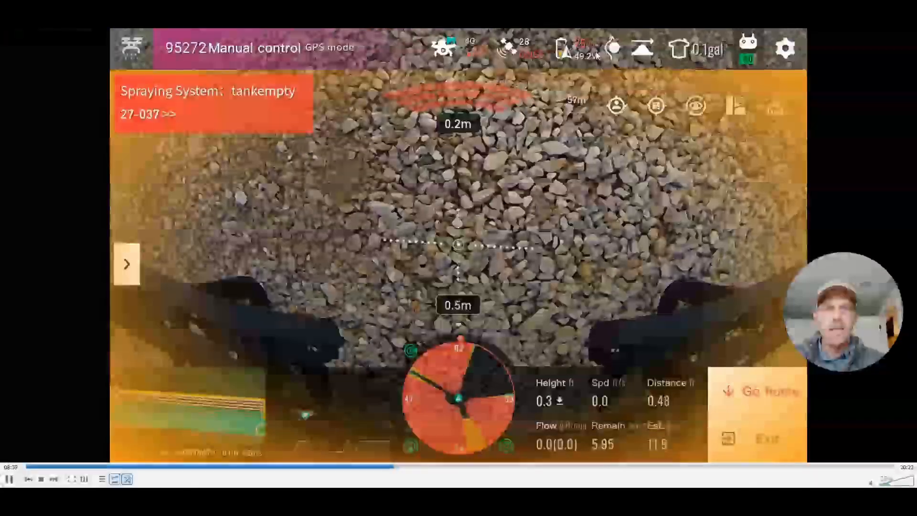
left_click(126, 264)
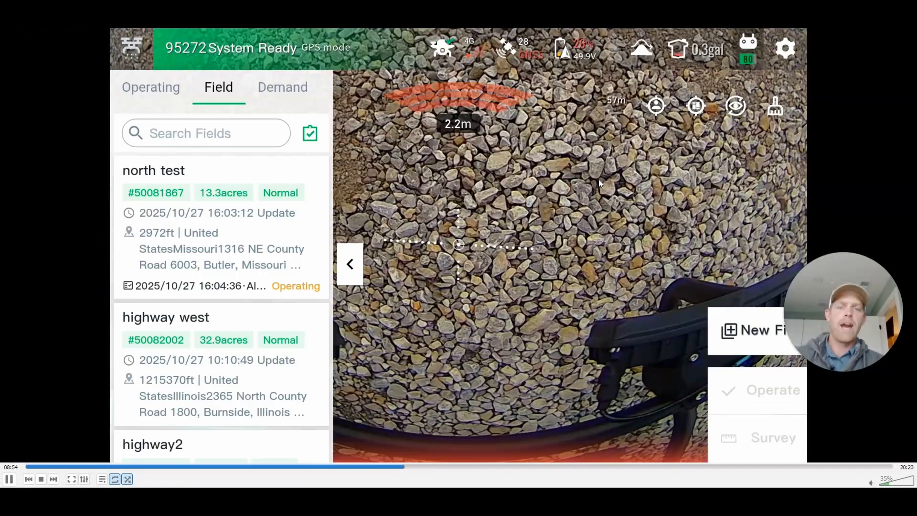
- Connect to the charger and charge the smart battery to 100%, all fourteen cells 4.3 V
left_click(350, 263)
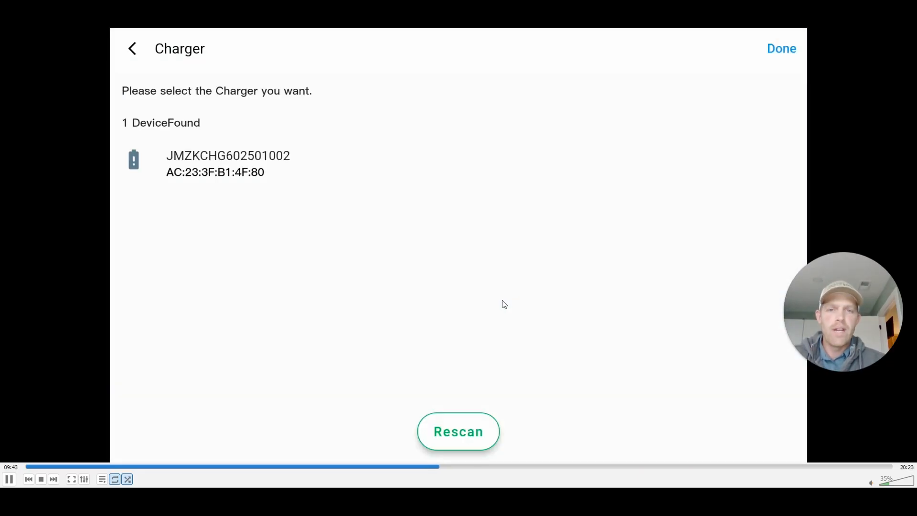
left_click(229, 164)
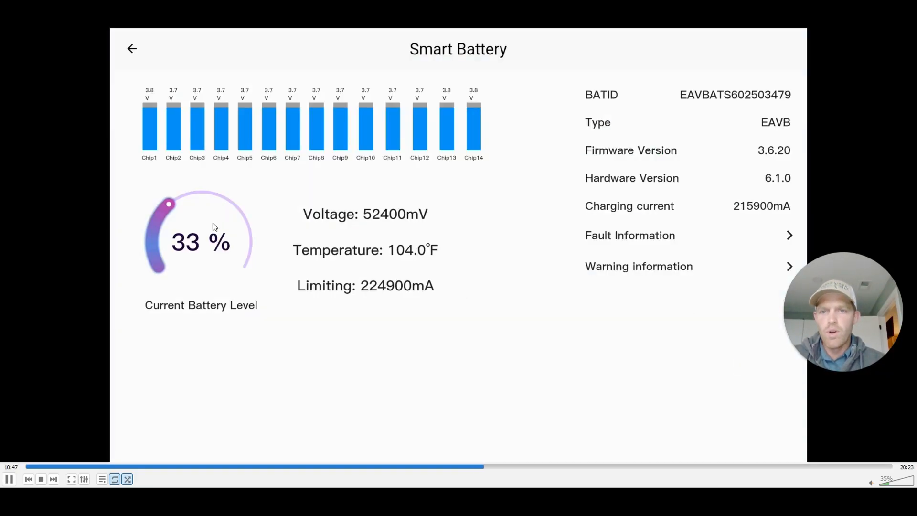
mouse_move(497, 361)
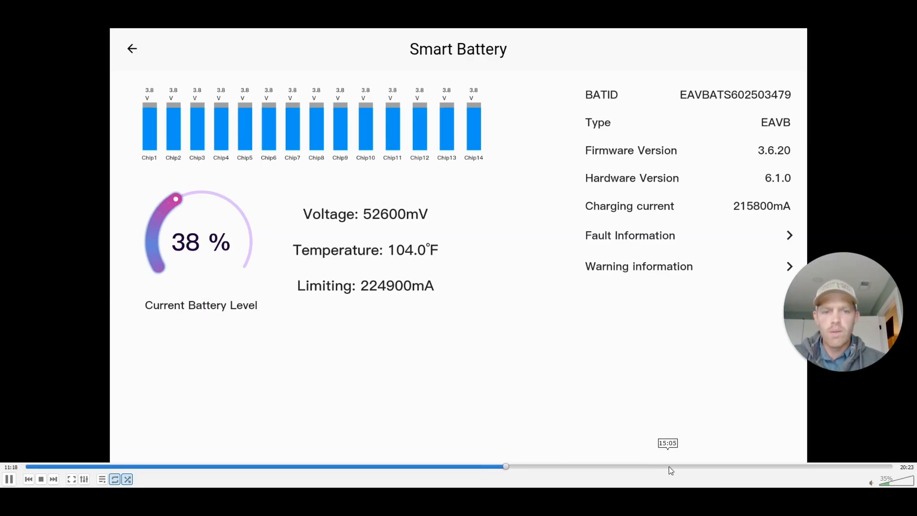
left_click_drag(506, 466, 683, 466)
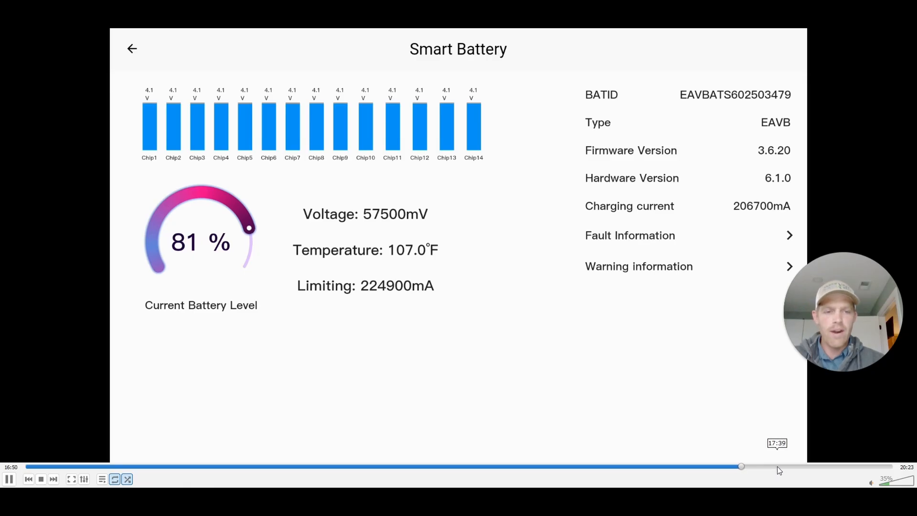
left_click_drag(741, 466, 802, 466)
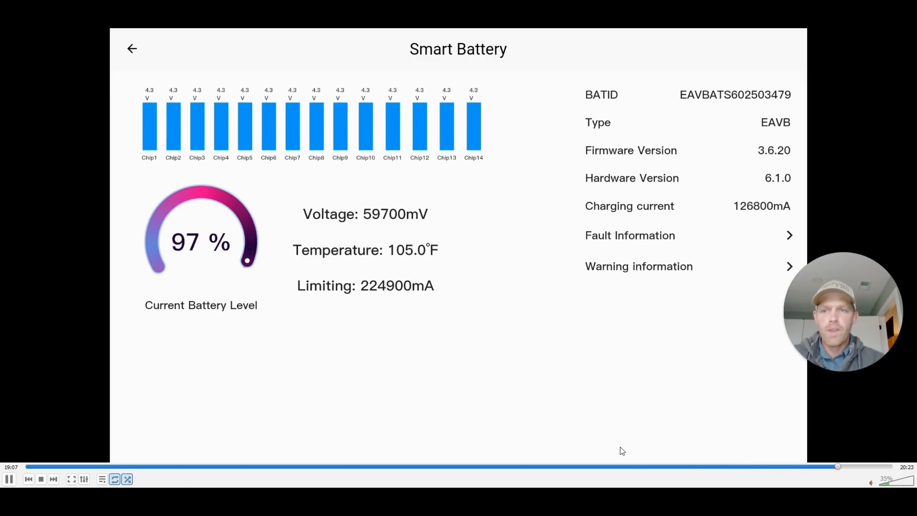
left_click_drag(836, 466, 851, 466)
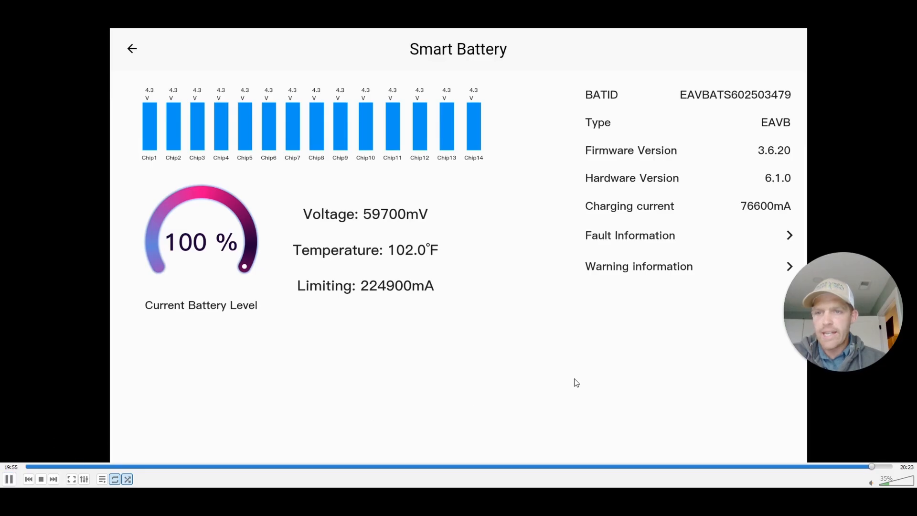
key("alt+tab")
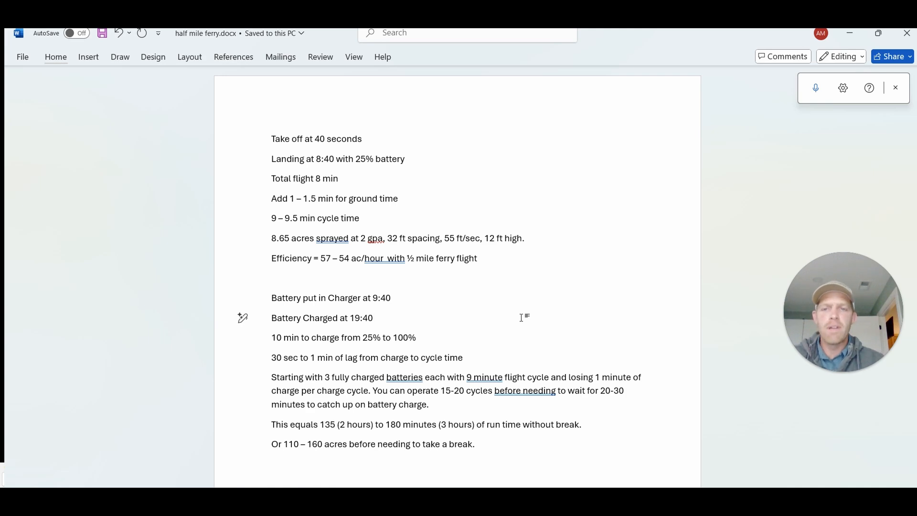
- Open half mile ferry.docx in Word to review the timing, charging and efficiency notes
left_click(373, 317)
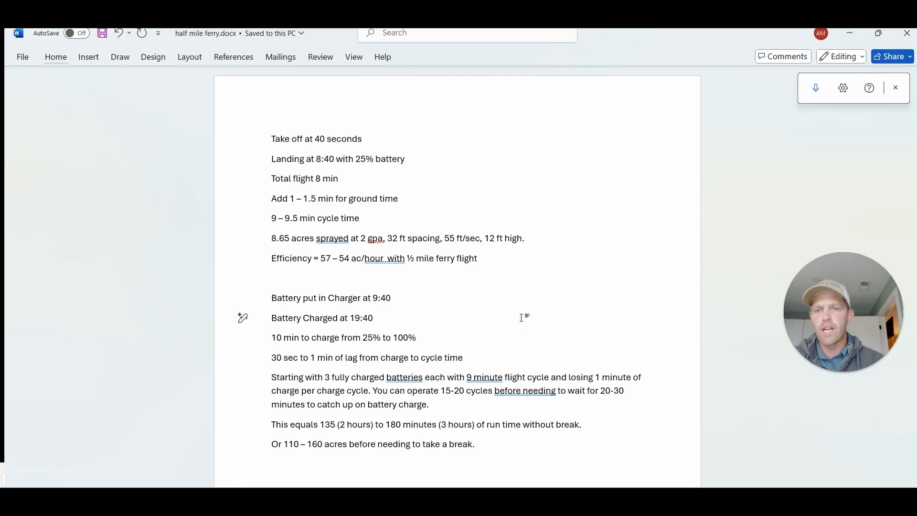
left_click(373, 317)
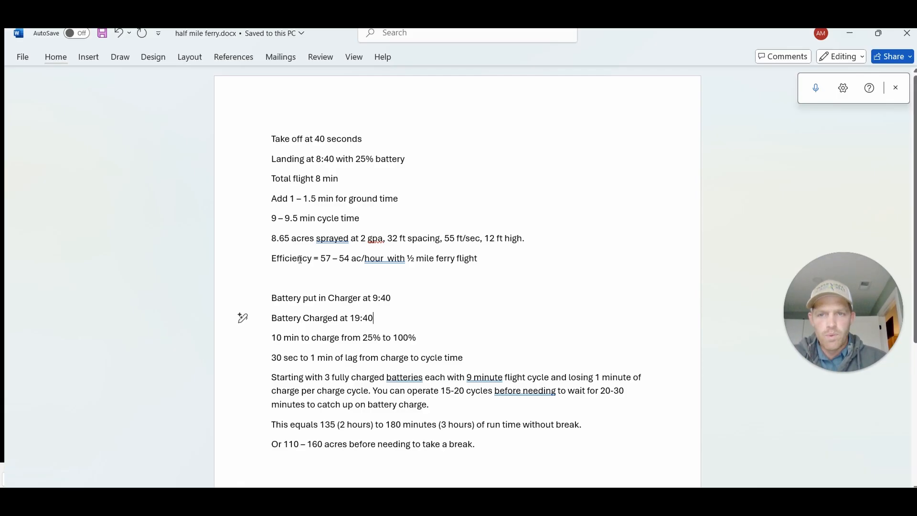
double_click(383, 257)
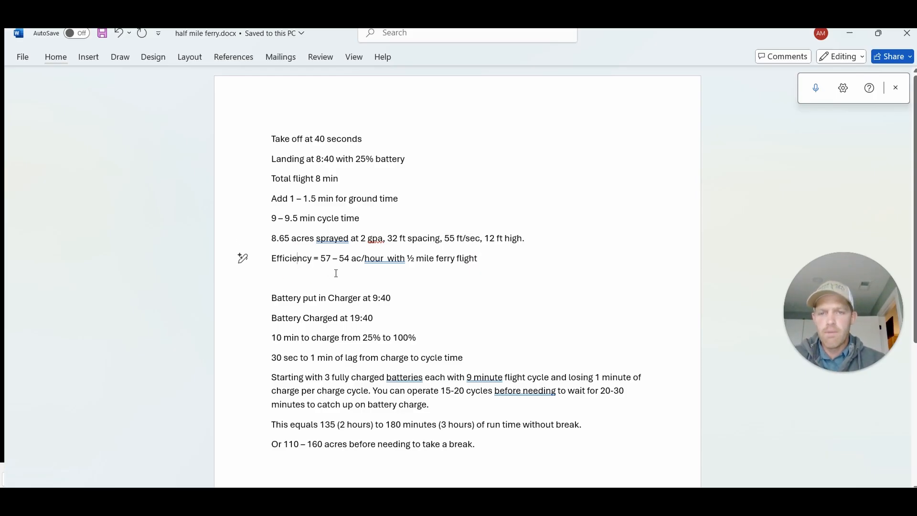
double_click(384, 257)
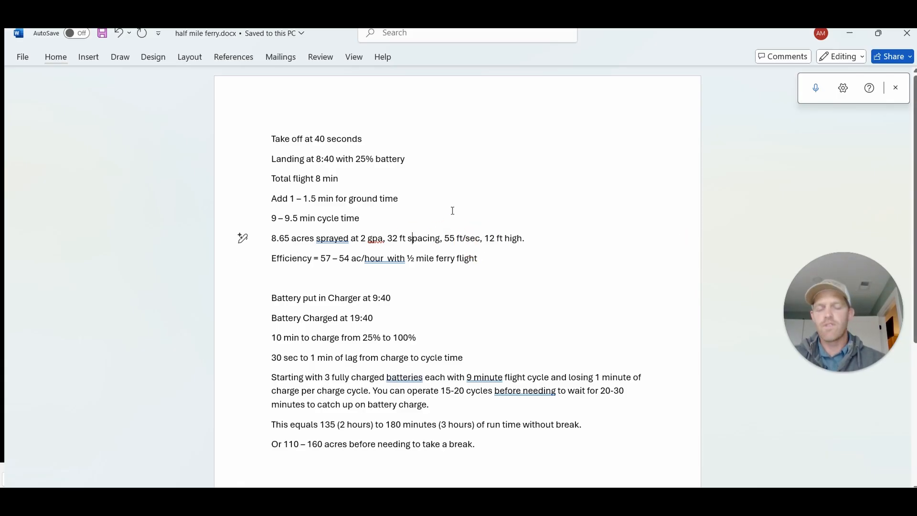
mouse_move(467, 197)
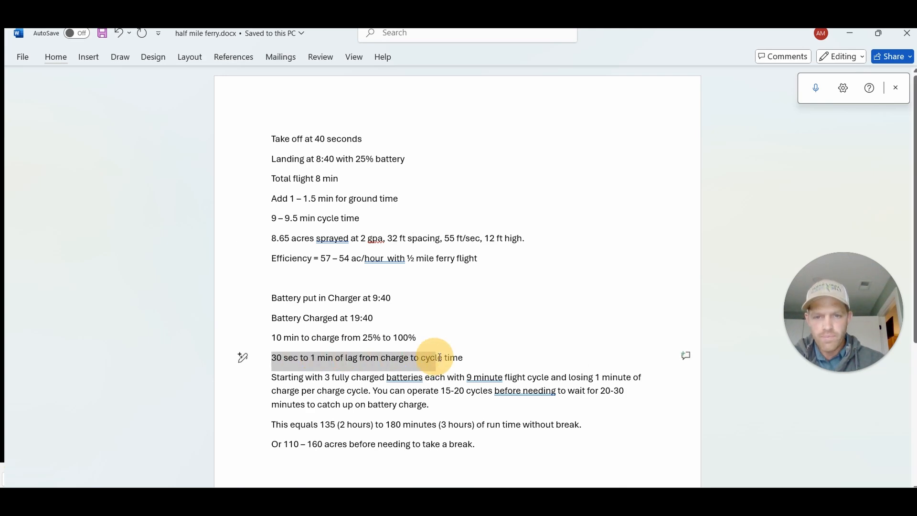
left_click(551, 341)
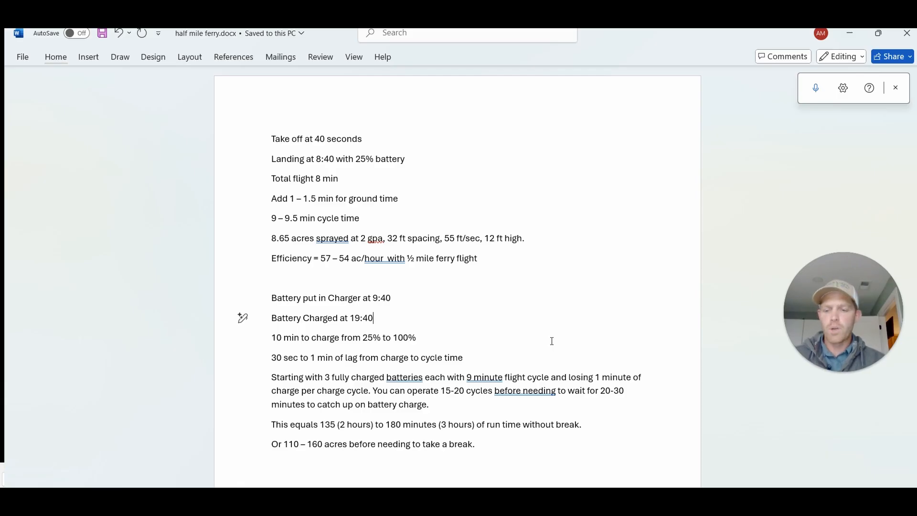
key("alt+tab")
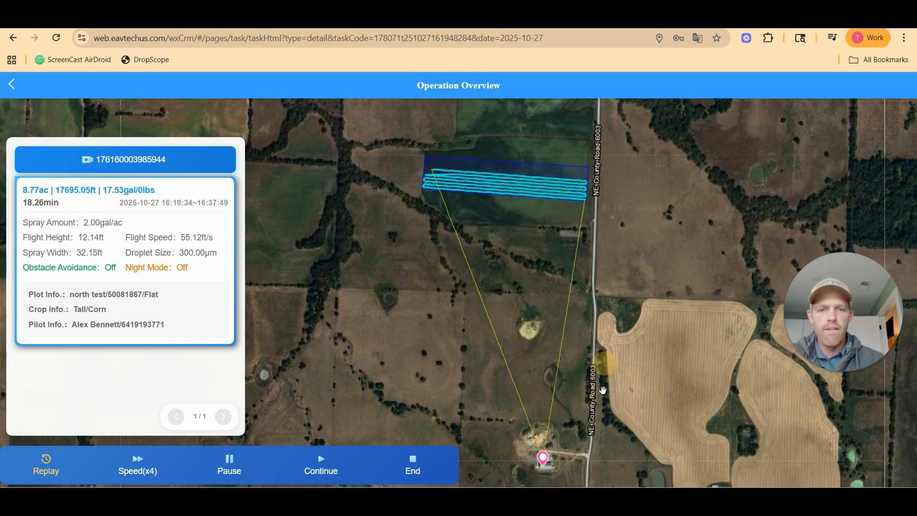
mouse_move(573, 193)
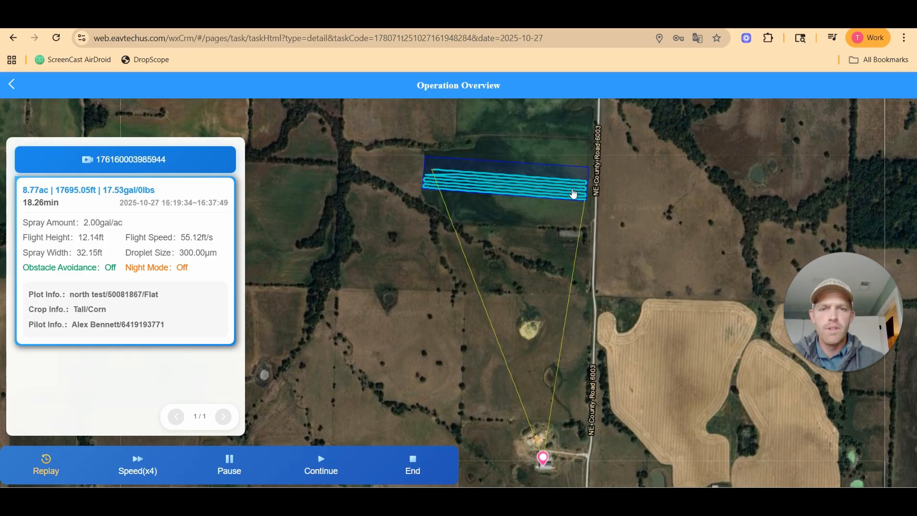